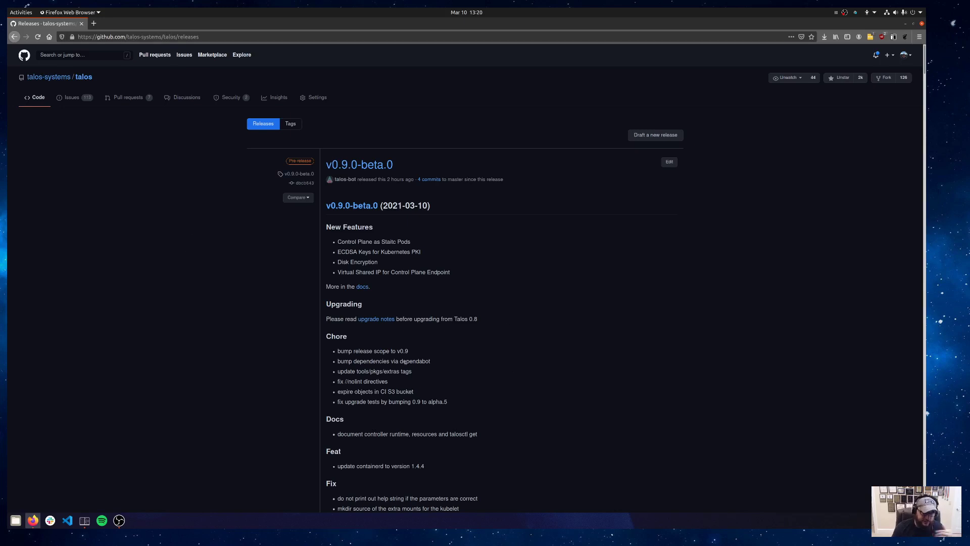
# - Scroll down the v0.9.0-beta.0 release page to its Assets list, including metal-rpi_4-arm64.img.xz
pyautogui.scroll(-3)
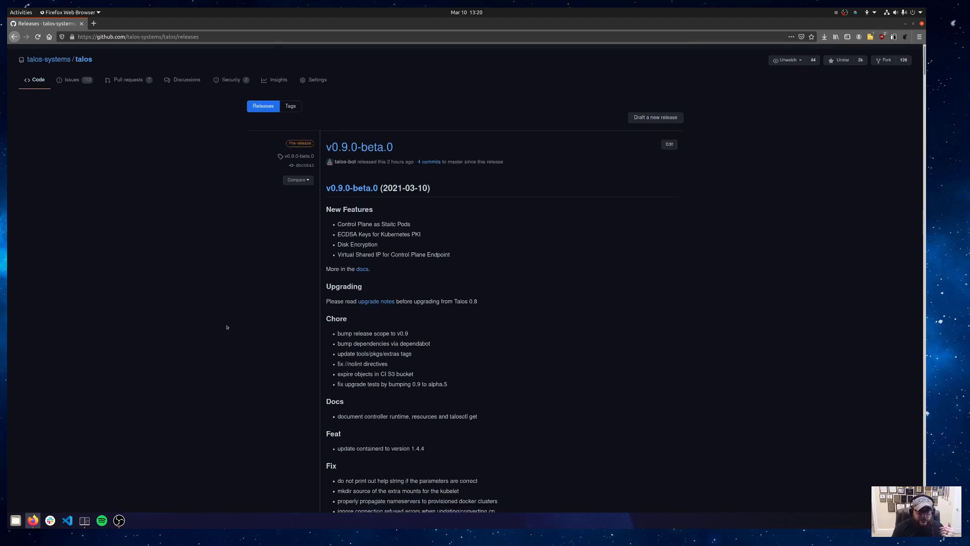
pyautogui.scroll(-3)
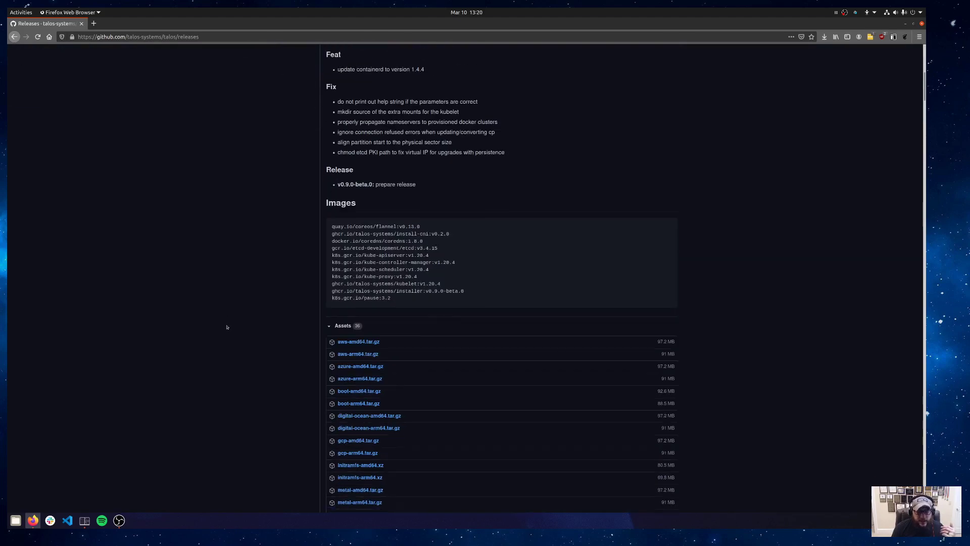
pyautogui.scroll(-3)
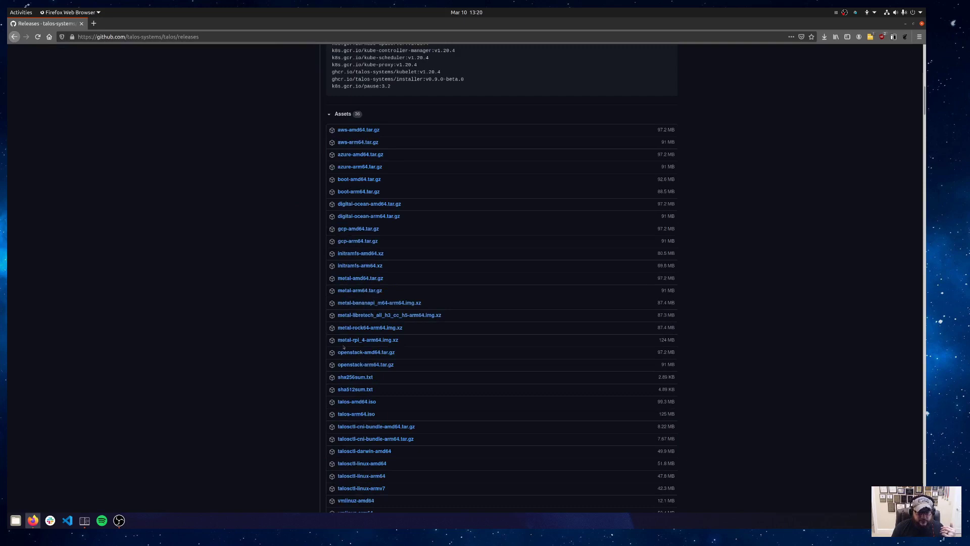
pyautogui.moveTo(367, 340)
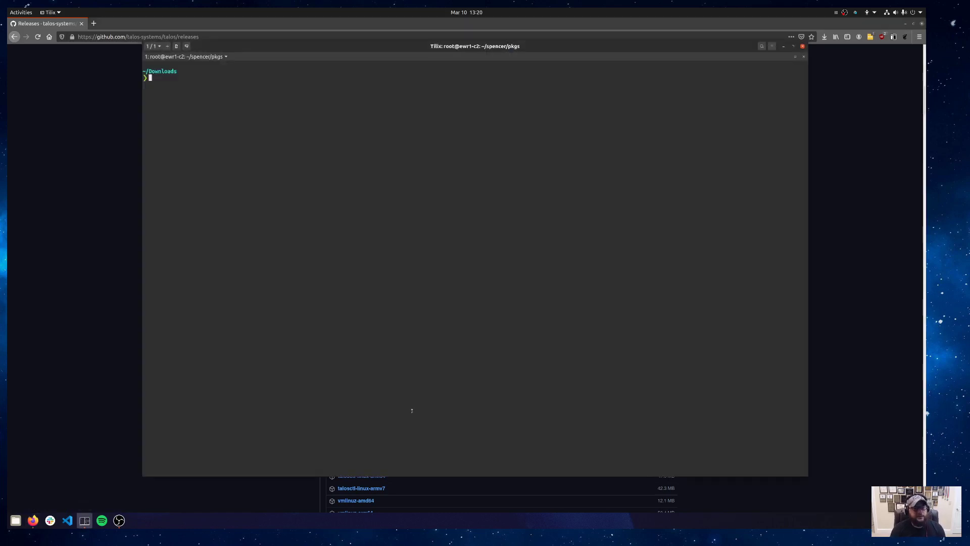
# - Run xz -d metal-rpi_4-arm64.img.xz to unpack the Pi 4 image
pyautogui.write('xz')
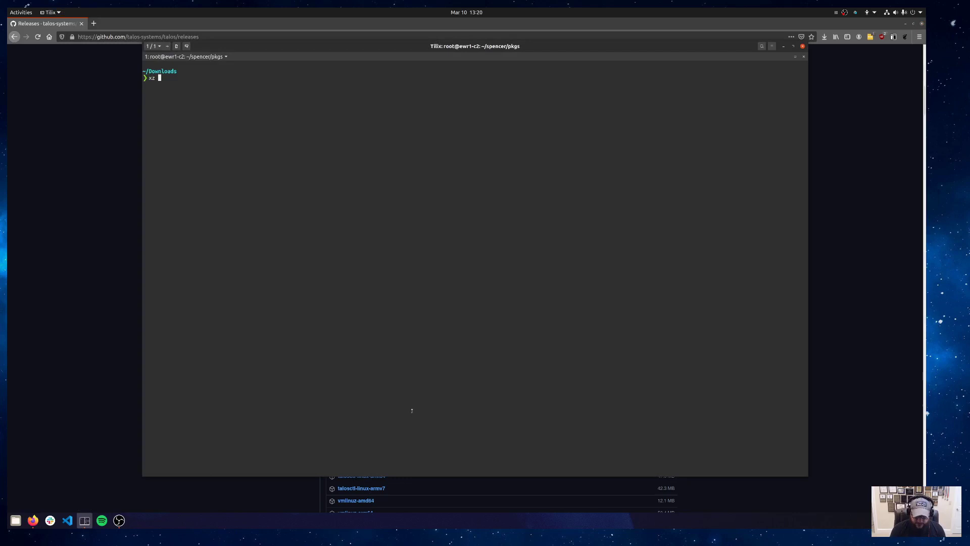
pyautogui.write('-d')
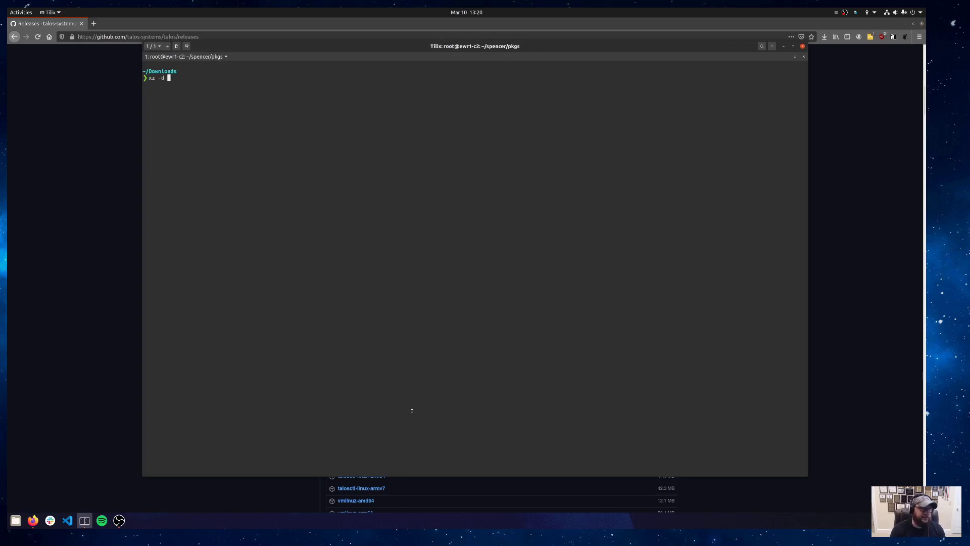
pyautogui.write('m')
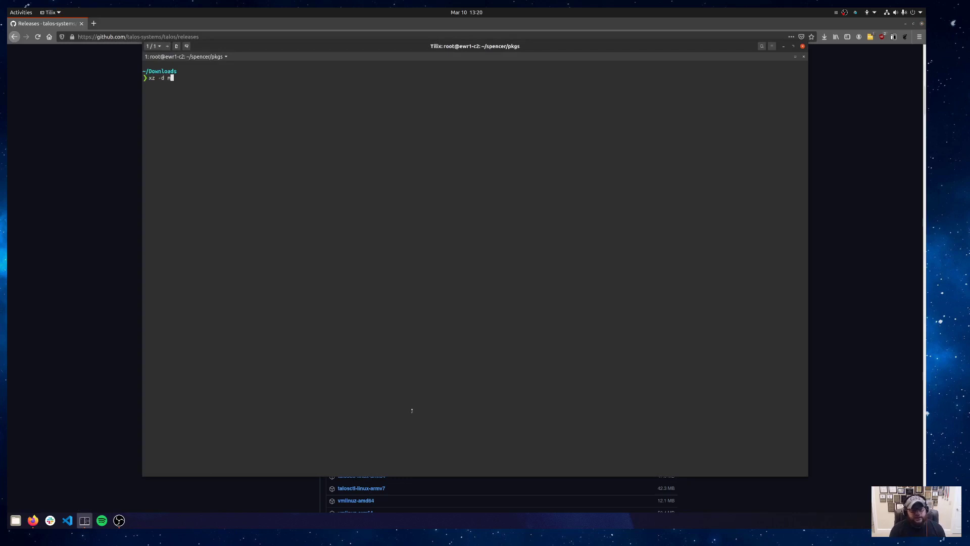
pyautogui.write('etal-rpi_4-arm64.img.xz')
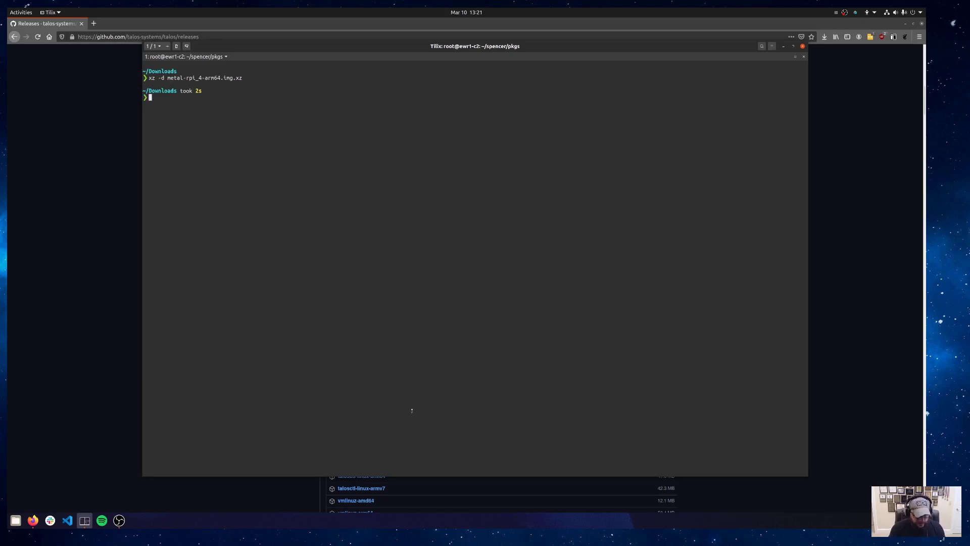
# - Run sudo fdisk -l /dev/sdc to show the 14.84 GiB USB3.0 CRW-SD card
pyautogui.write('sudo fdisk')
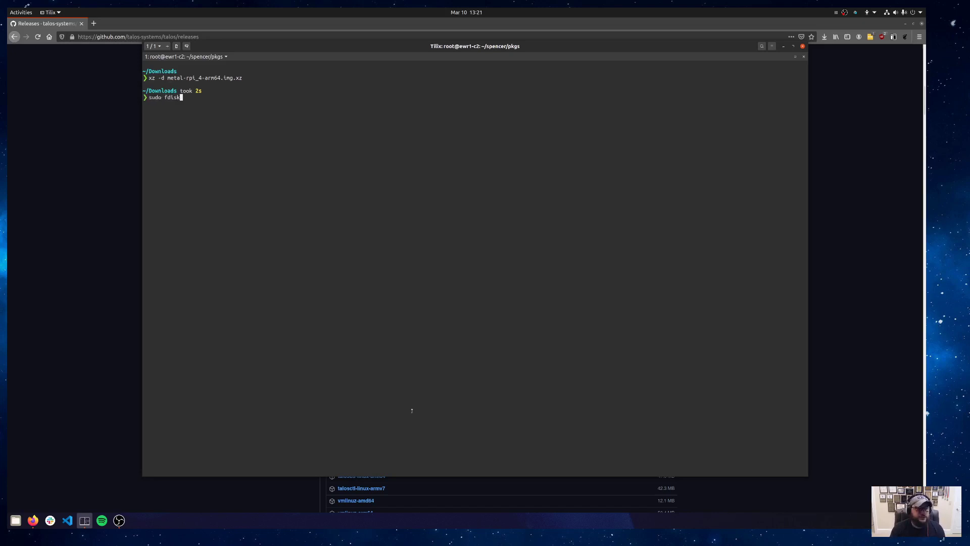
pyautogui.write('-l /dev/sdc')
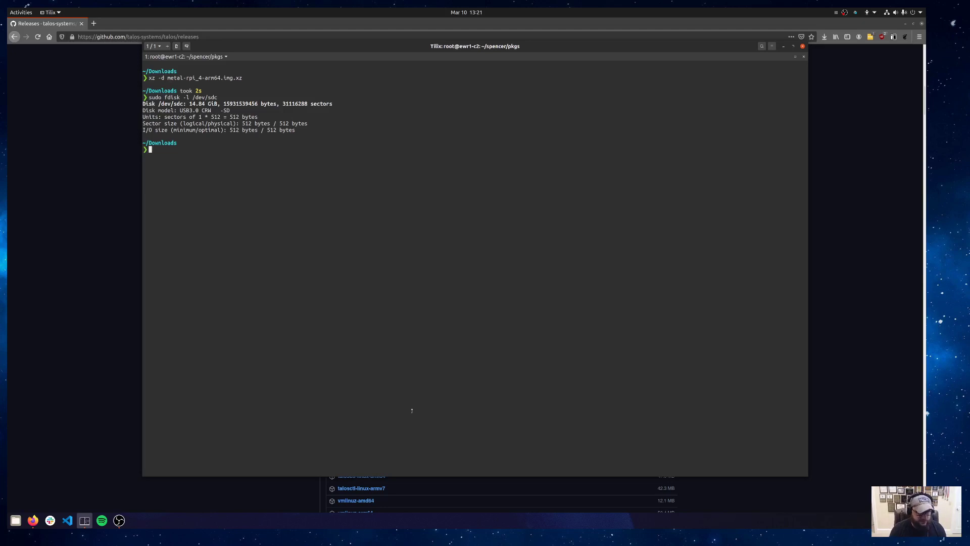
# - Write metal-rpi_4-arm64.img to /dev/sdc with sudo dd
pyautogui.write('sudo')
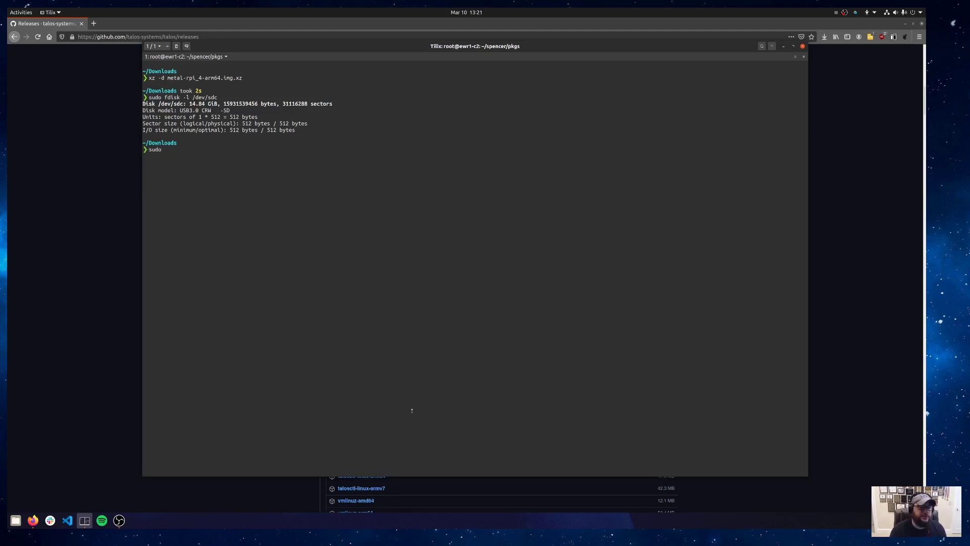
pyautogui.write('dd')
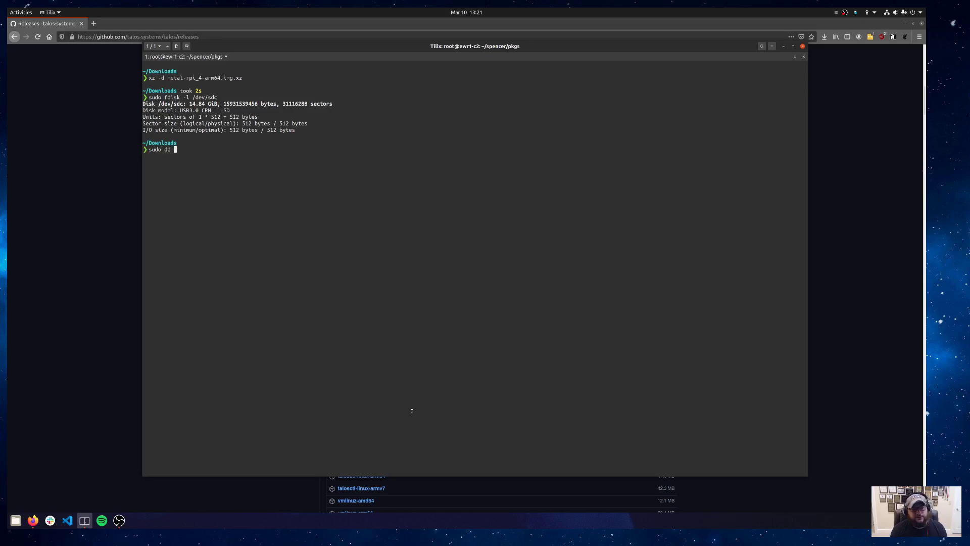
pyautogui.write('if')
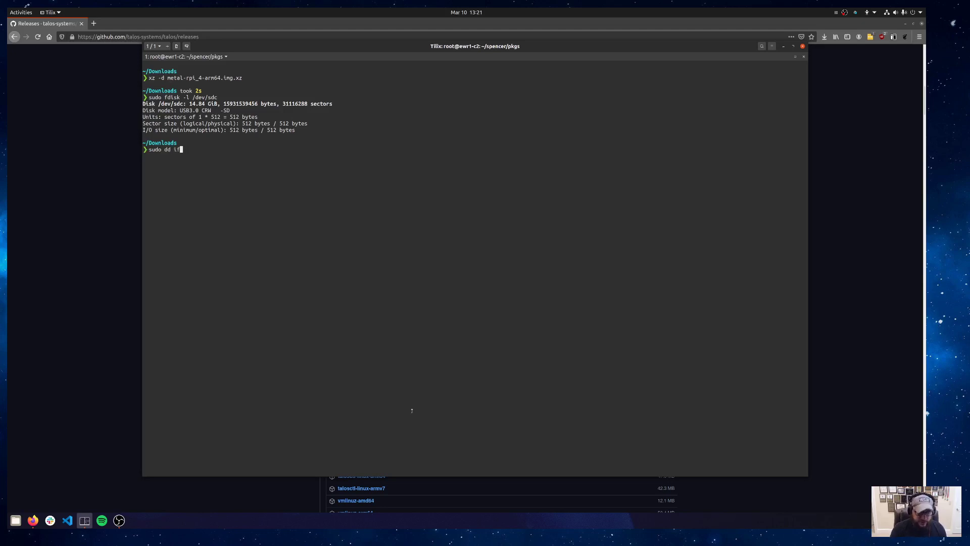
pyautogui.write('=met')
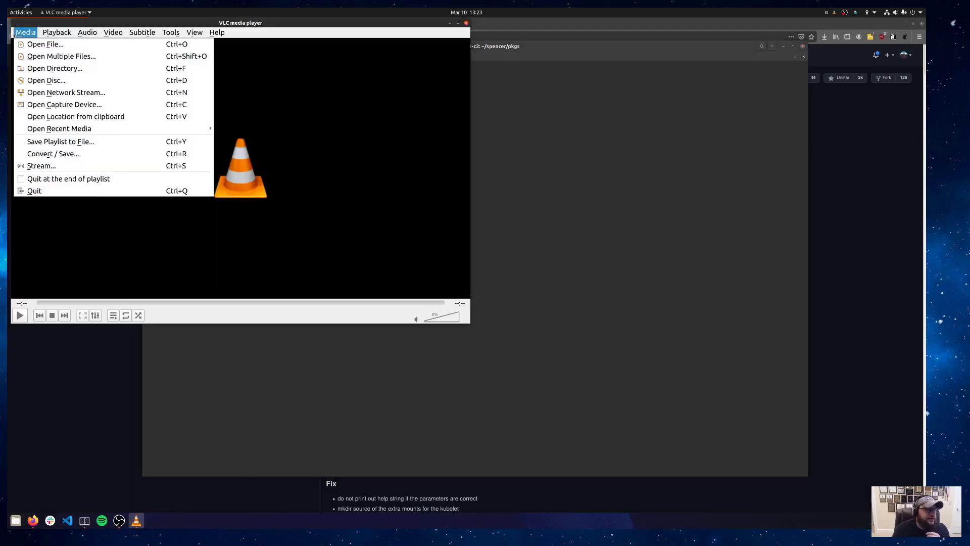
pyautogui.moveTo(58, 128)
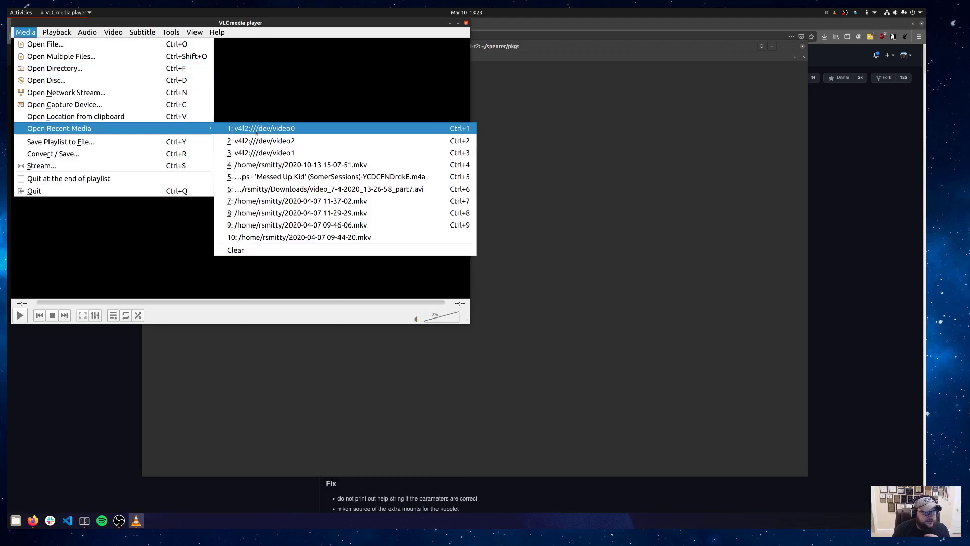
# - Open the recent v4l2:///dev/video0 capture feed and move VLC to the lower right
pyautogui.click(263, 128)
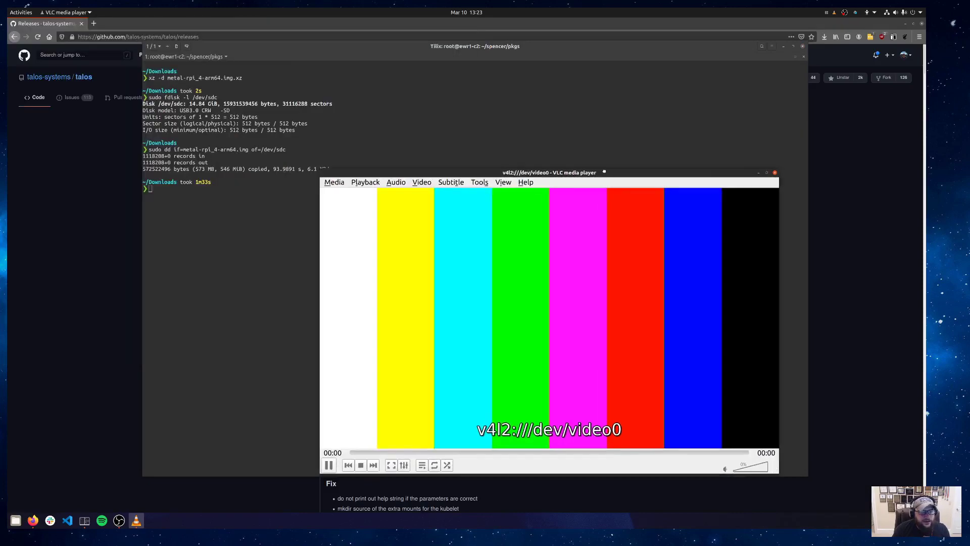
pyautogui.moveTo(549, 172); pyautogui.dragTo(688, 194)
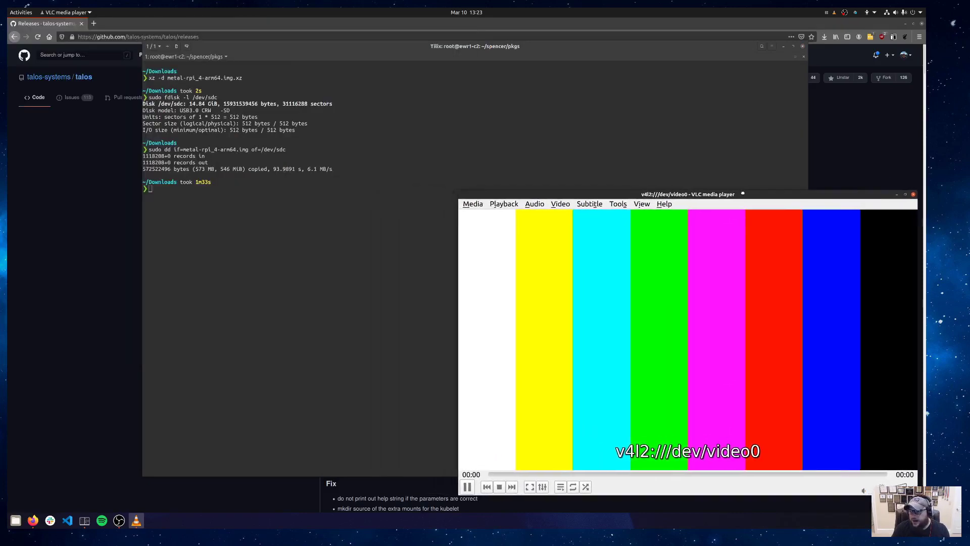
pyautogui.click(308, 272)
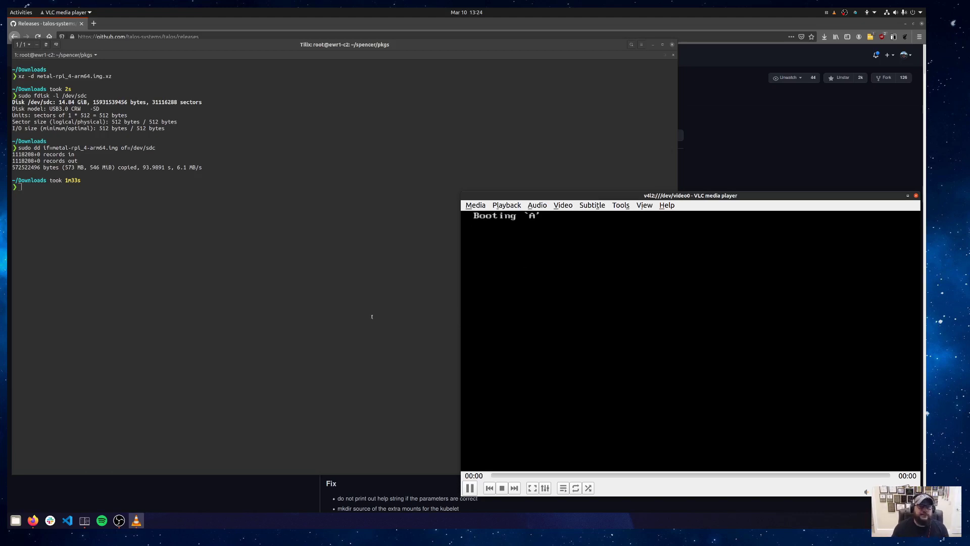
# - Watch the Pi boot Talos to 192.168.2.199, then bring the terminal forward
pyautogui.click(346, 294)
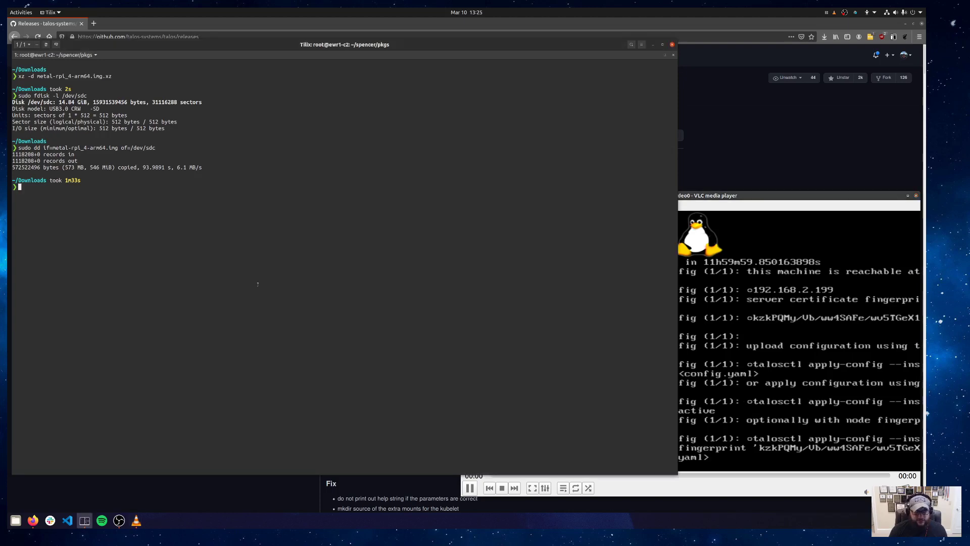
# - Run talosctl apply-config --interactive -n 192.168.2.199 --insecure
pyautogui.write('tas')
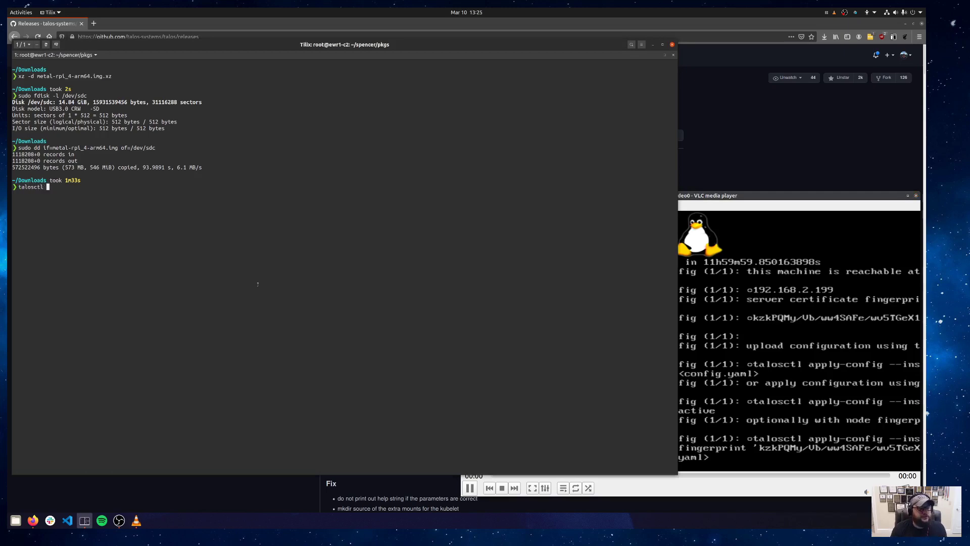
pyautogui.write('apply-config --')
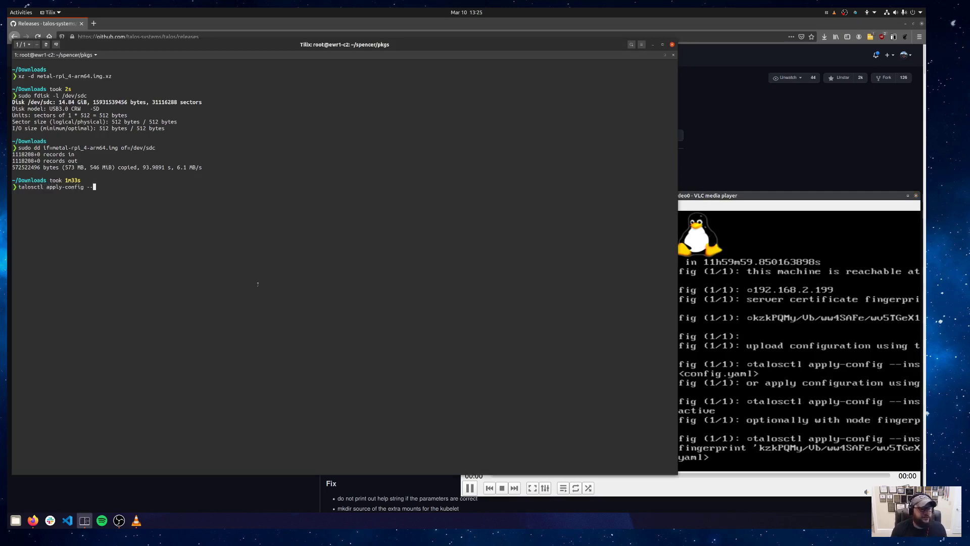
pyautogui.write('interacti')
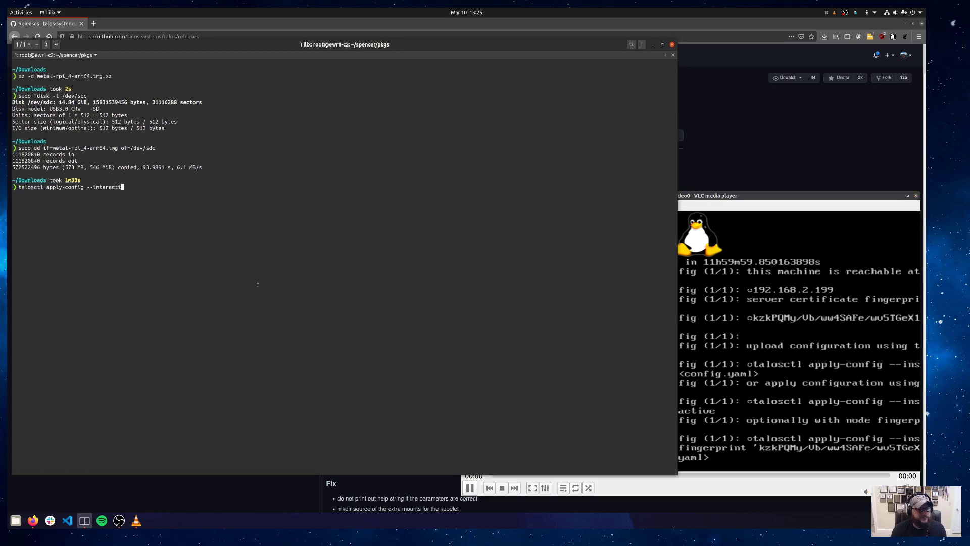
pyautogui.write('ve -')
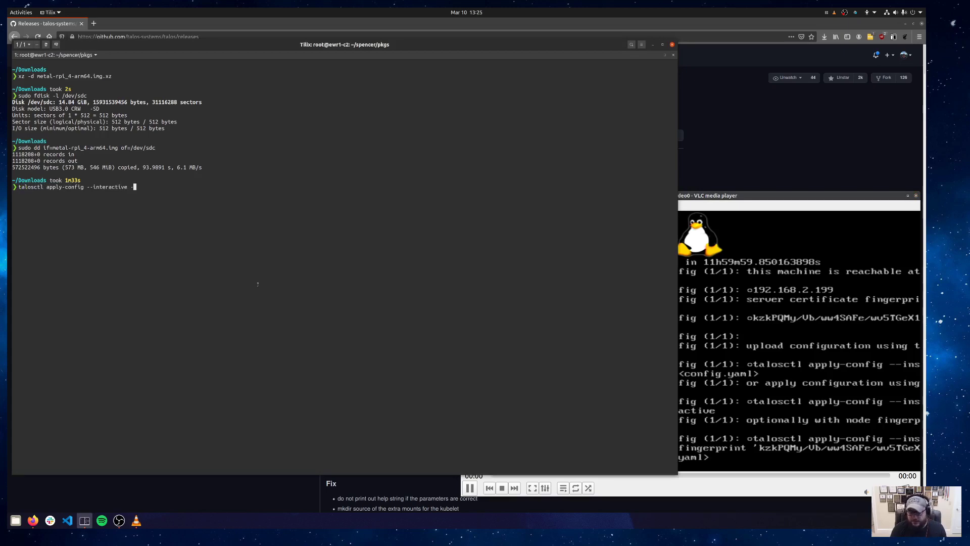
pyautogui.write('n')
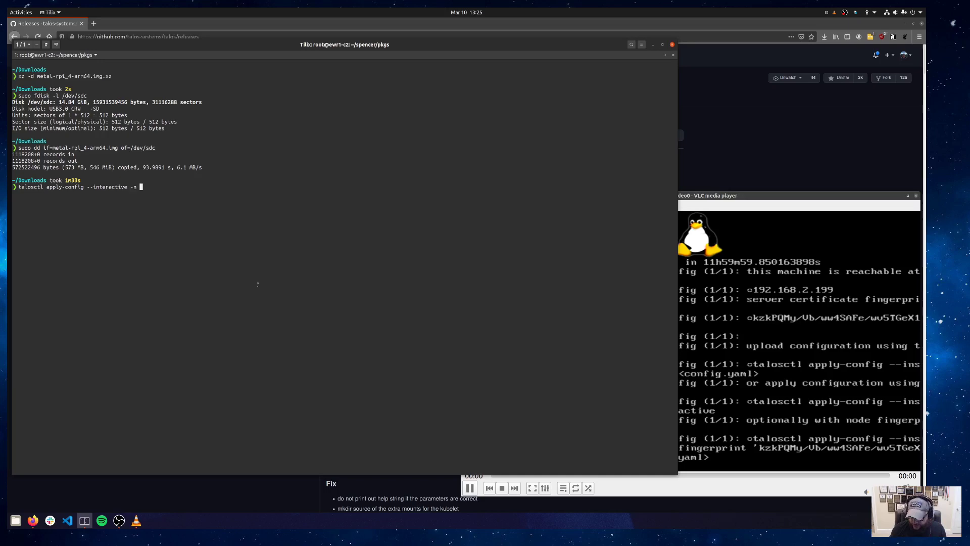
pyautogui.write('192.168.2.199')
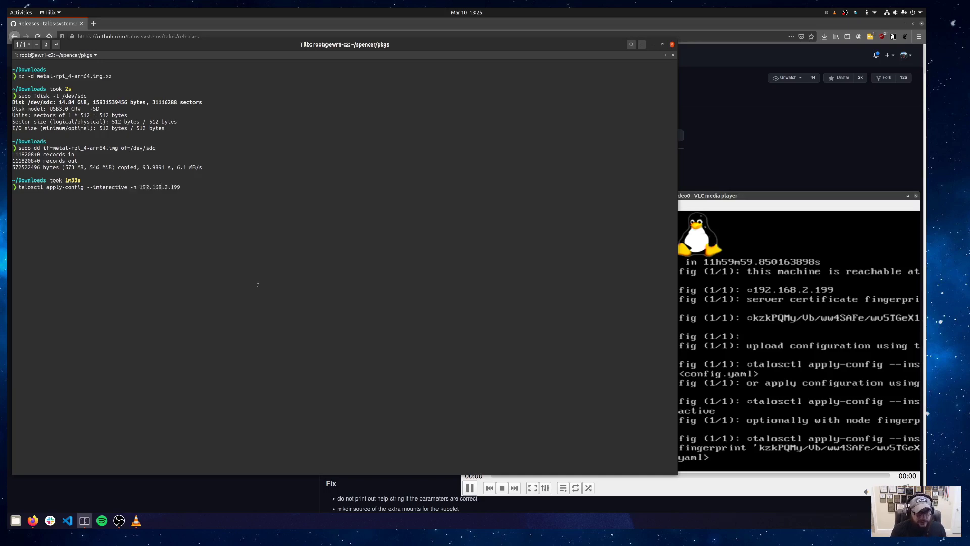
pyautogui.write('--insecure')
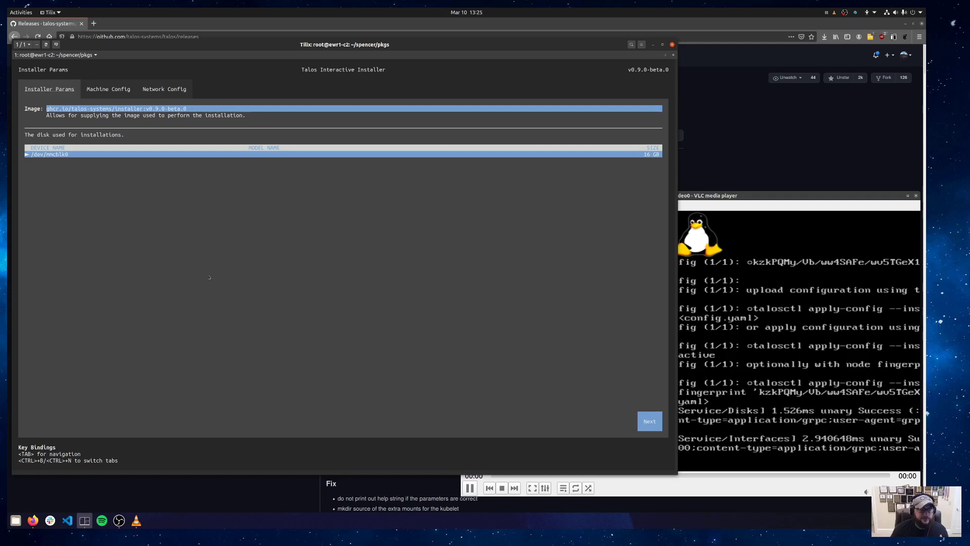
pyautogui.moveTo(132, 127)
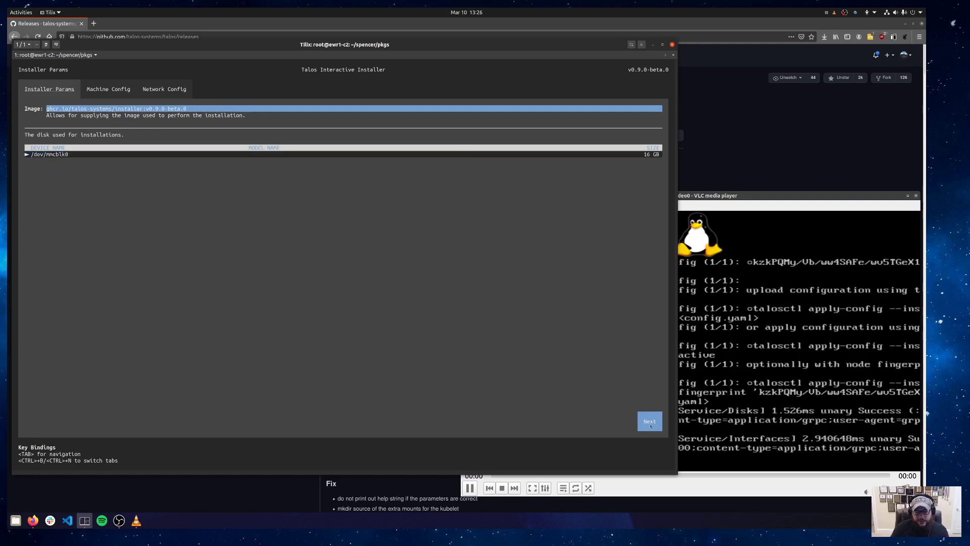
# - Step through the installer pages, enter hostname my-rpi, and click Install
pyautogui.click(648, 421)
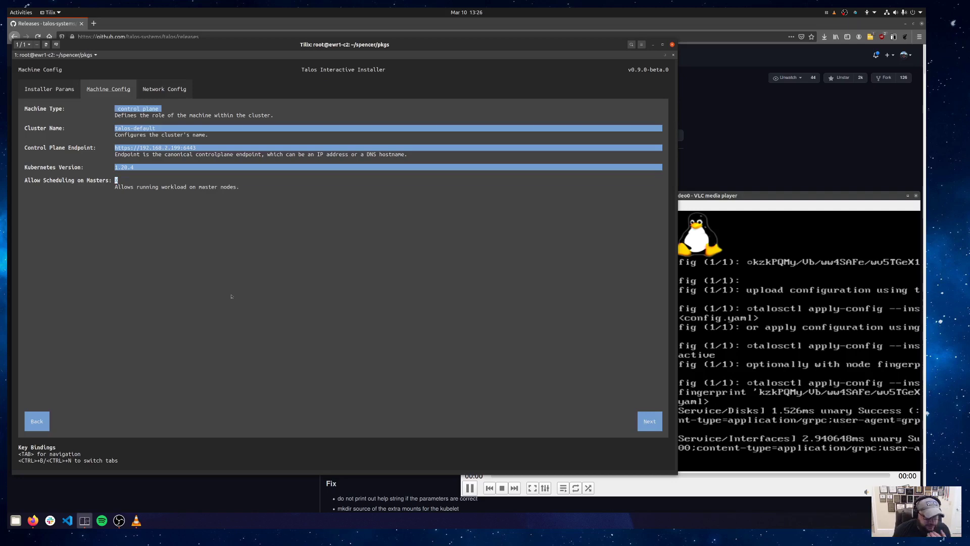
pyautogui.moveTo(649, 421)
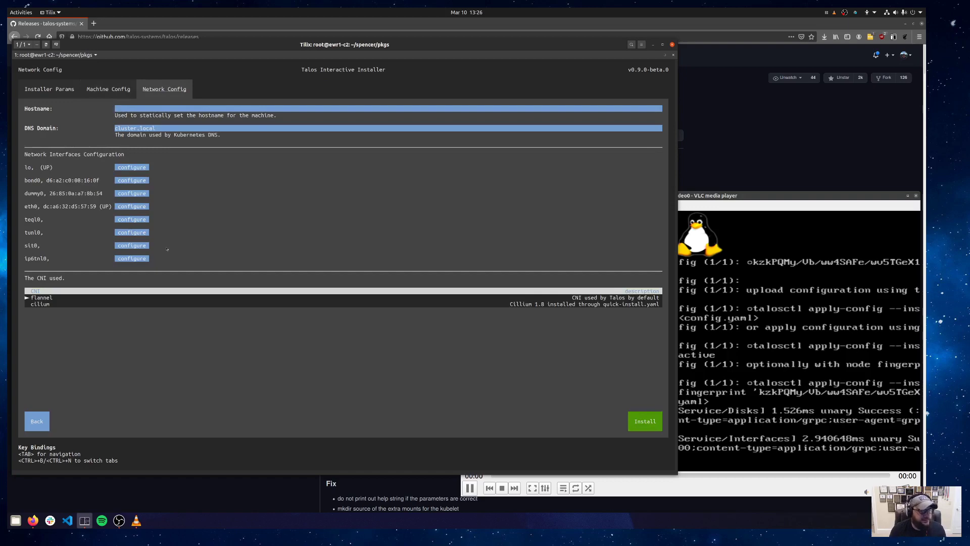
pyautogui.write('my-fr')
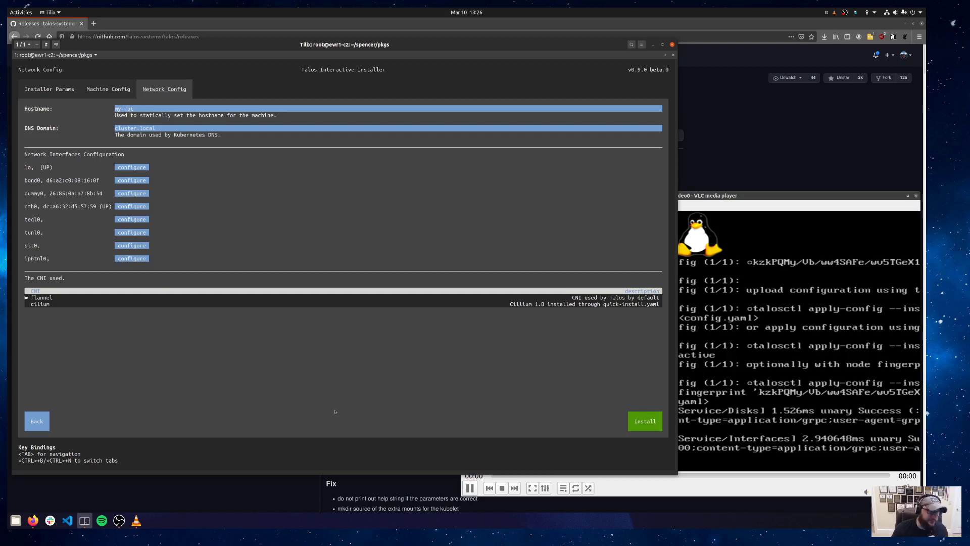
pyautogui.click(135, 108)
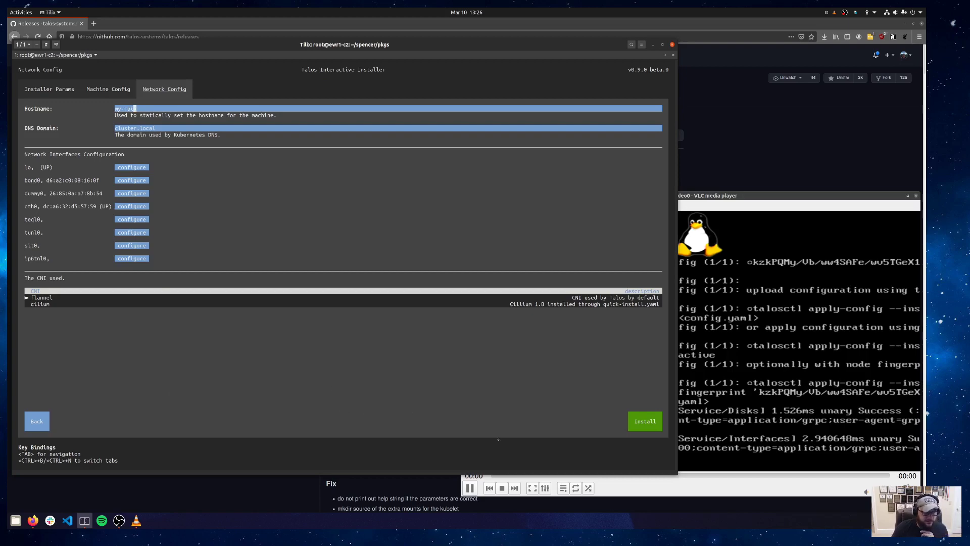
pyautogui.click(645, 420)
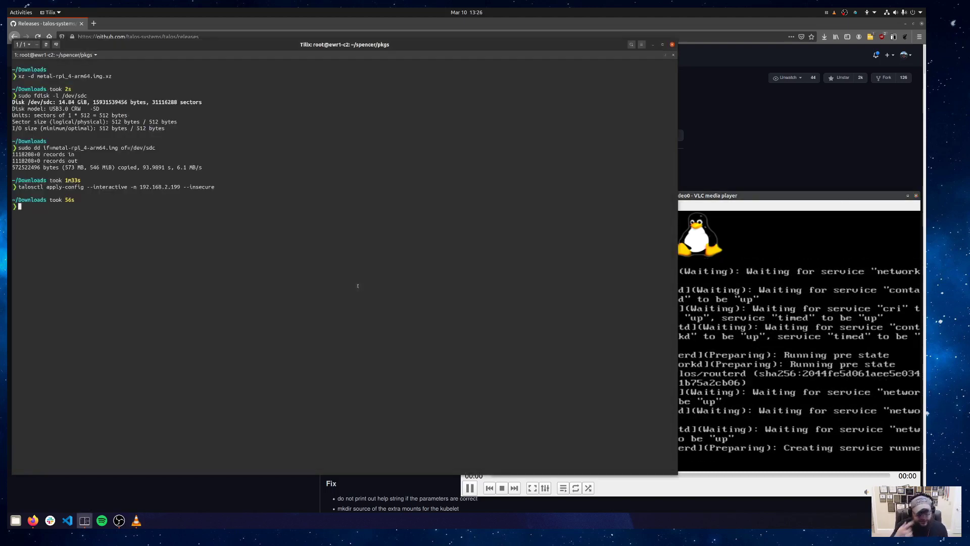
# - Type talosctl dmesg -f -n 192.168.2.199 to follow the node's kernel log
pyautogui.write('talosctl dmesg -f')
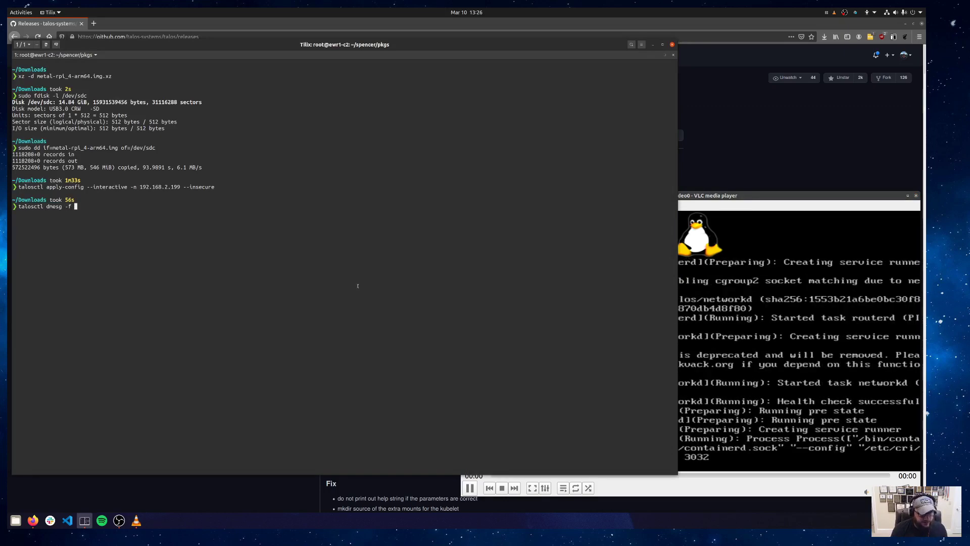
pyautogui.write('-n 1')
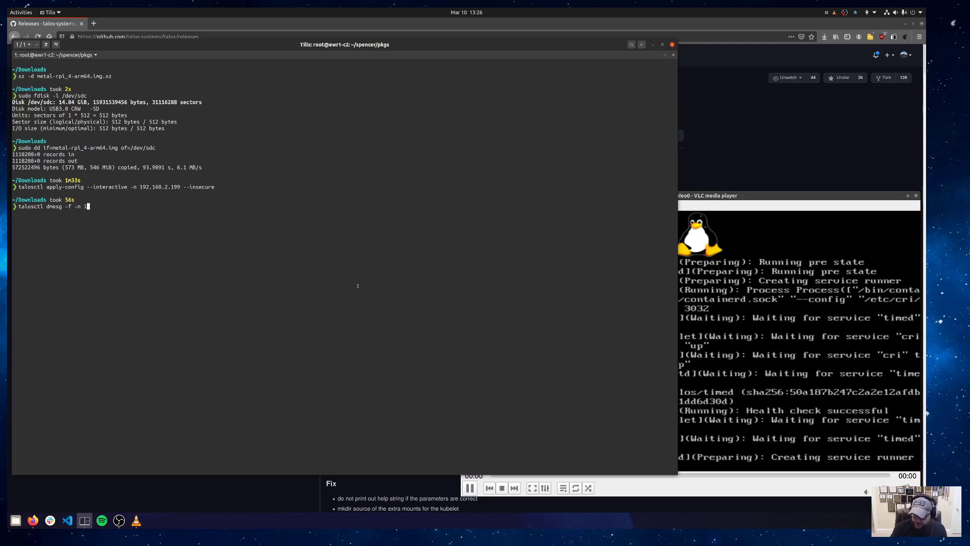
pyautogui.write('92.168.2.199')
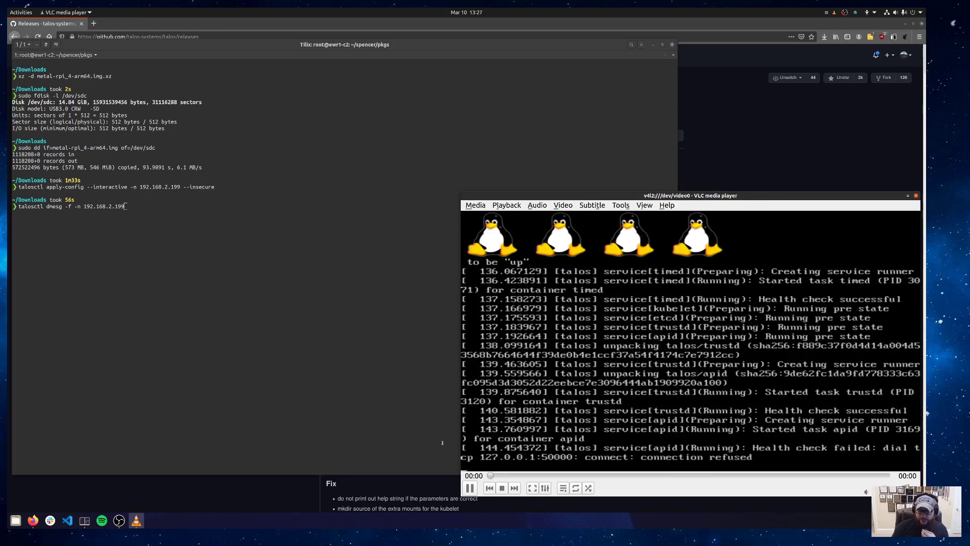
pyautogui.moveTo(344, 377)
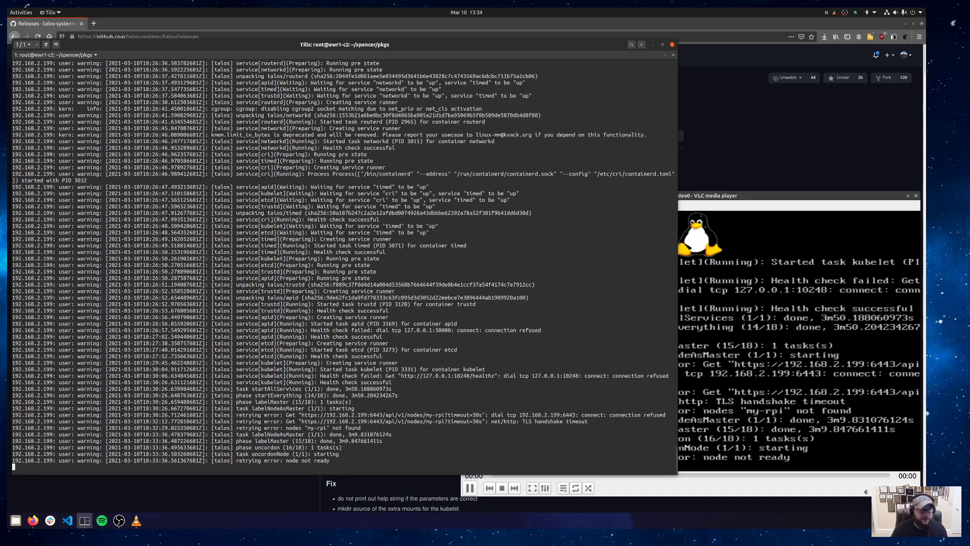
pyautogui.moveTo(46, 44)
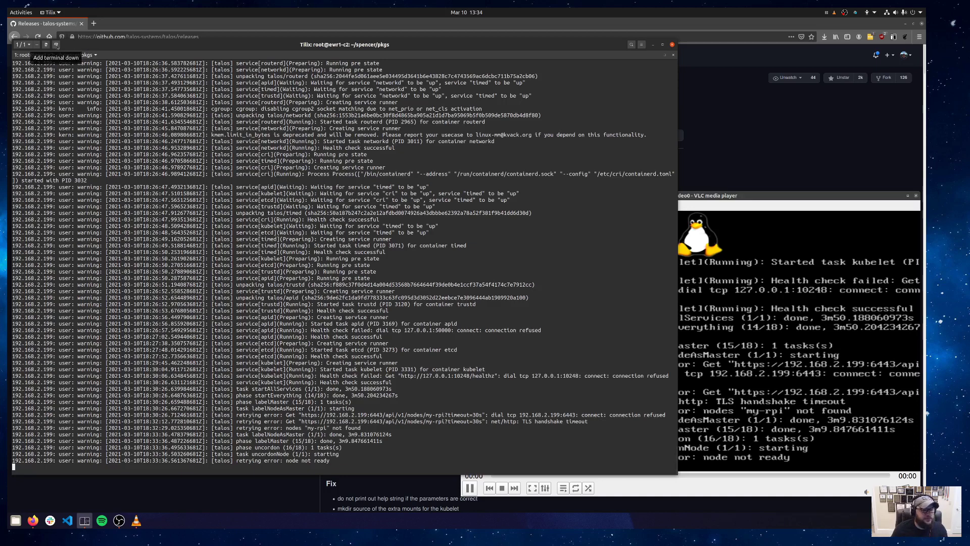
# - Stop dmesg with Ctrl+C and run talosctl kubeconfig -n 192.168.2.199 -f
pyautogui.press('ctrl+c')
pyautogui.write('talosctl kubeconfig -n')
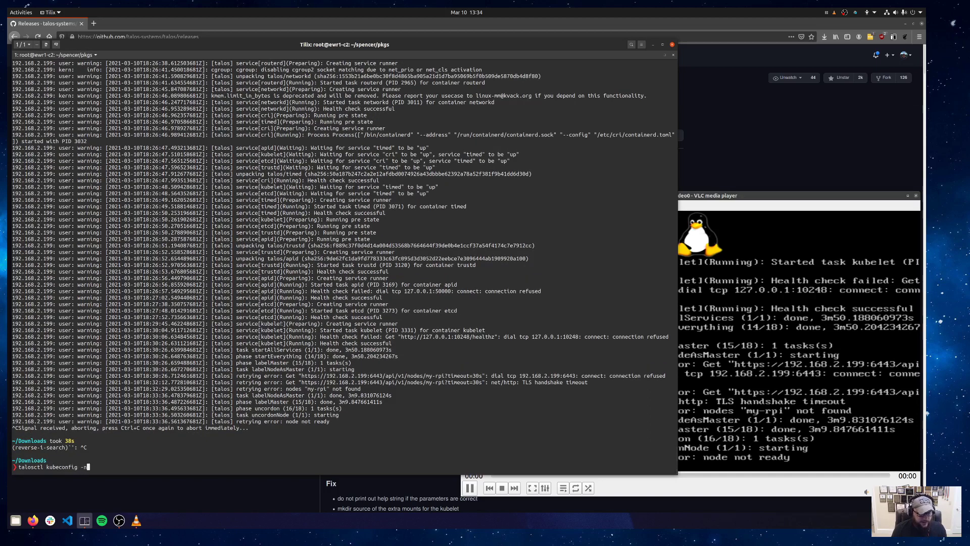
pyautogui.write('192.168.')
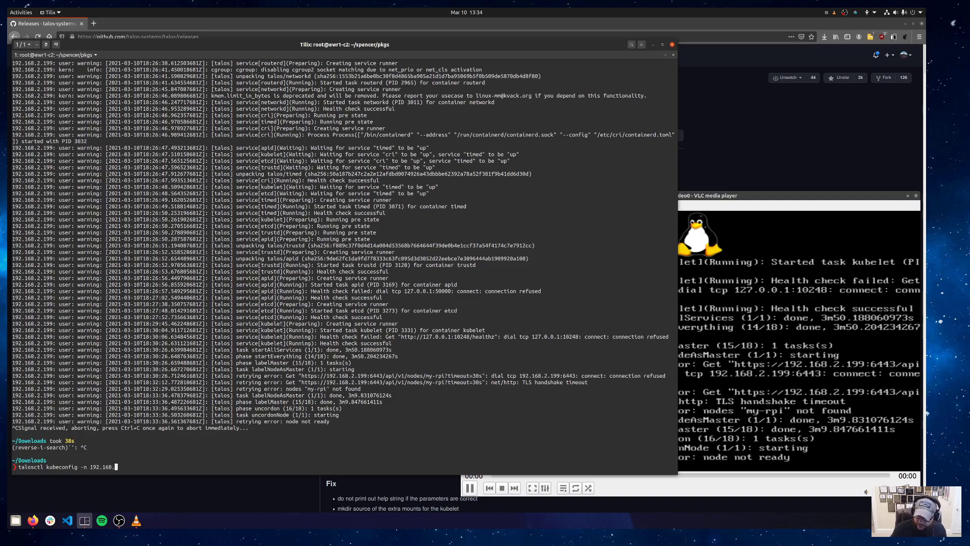
pyautogui.write('199')
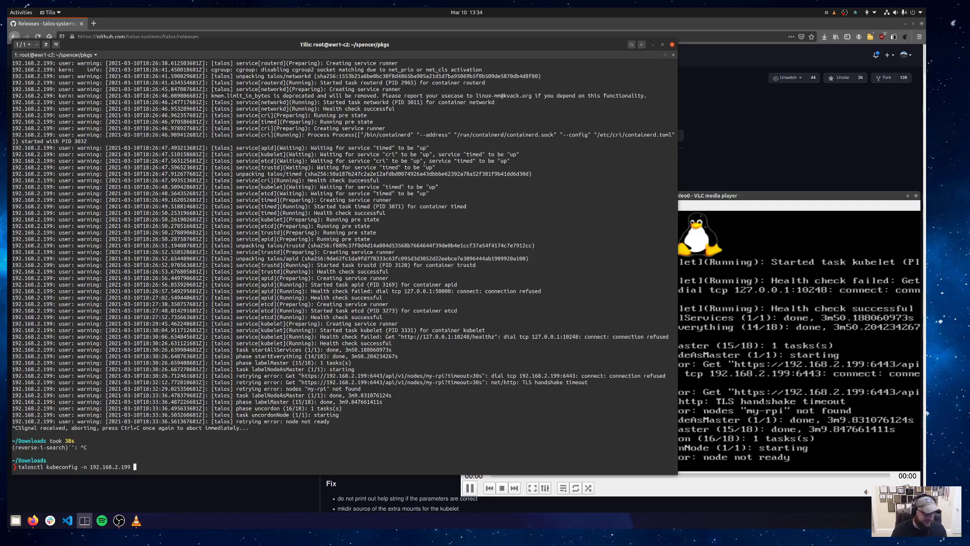
pyautogui.write('-f')
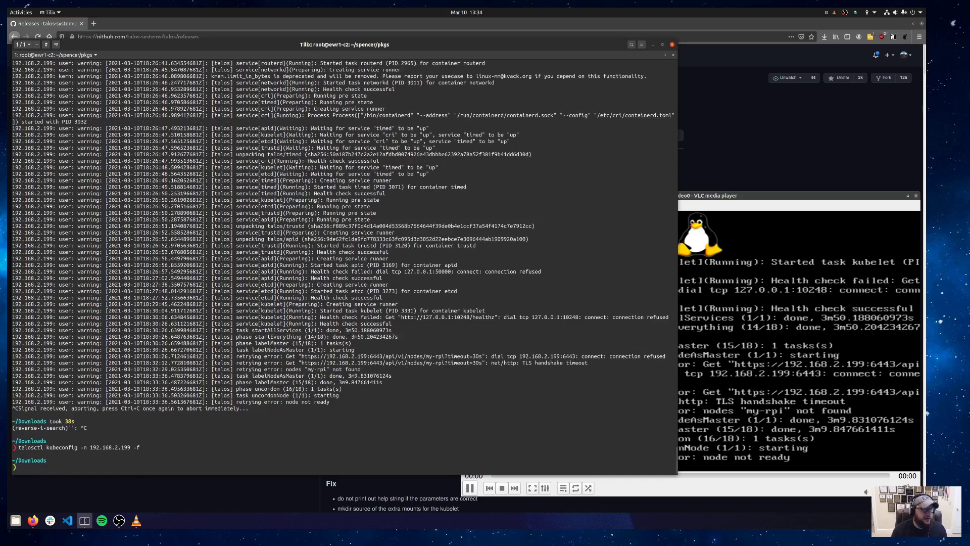
# - Watch kubectl get nodes until my-rpi is Ready, then run kubectl get po -A
pyautogui.write('kubectl')
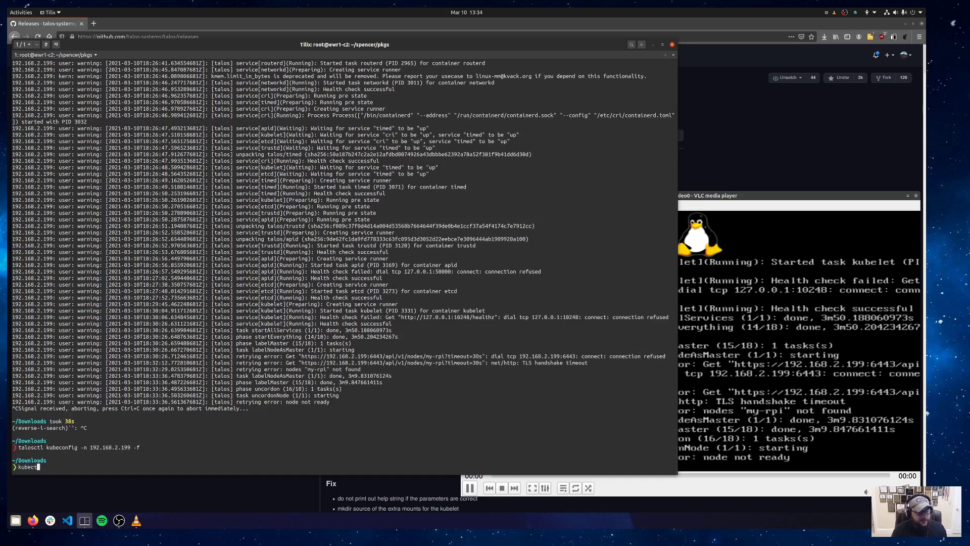
pyautogui.write('get nodes')
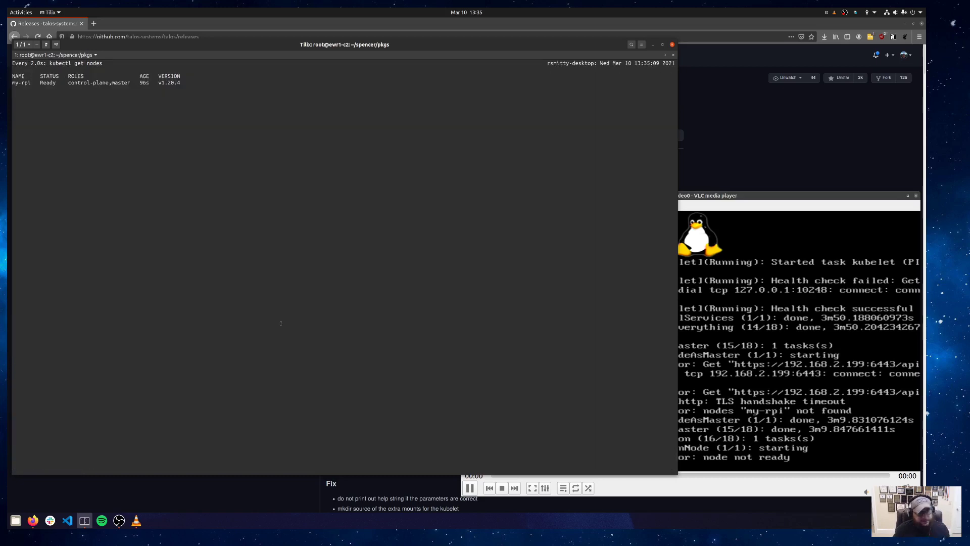
pyautogui.press('ctrl+c')
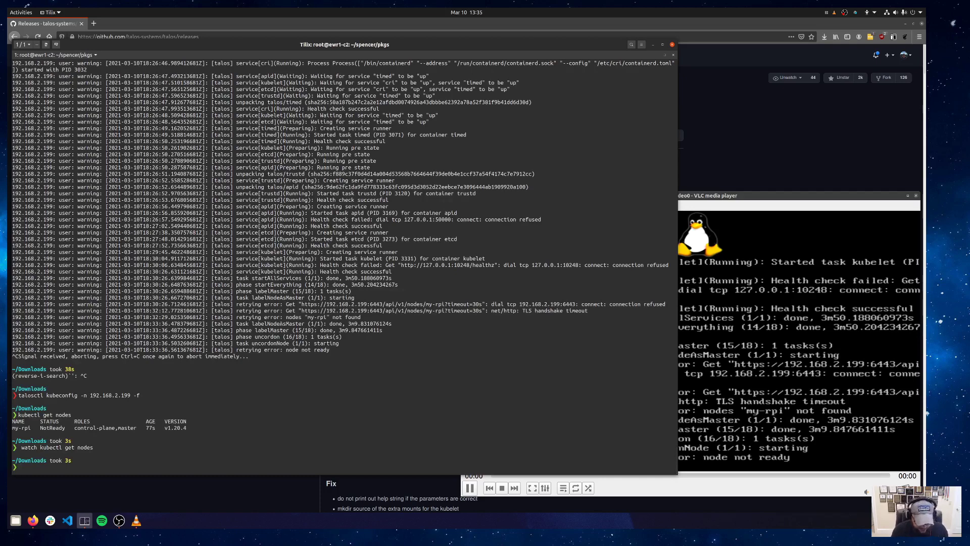
pyautogui.write('kubectl get po -A')
pyautogui.write('talosctl -n')
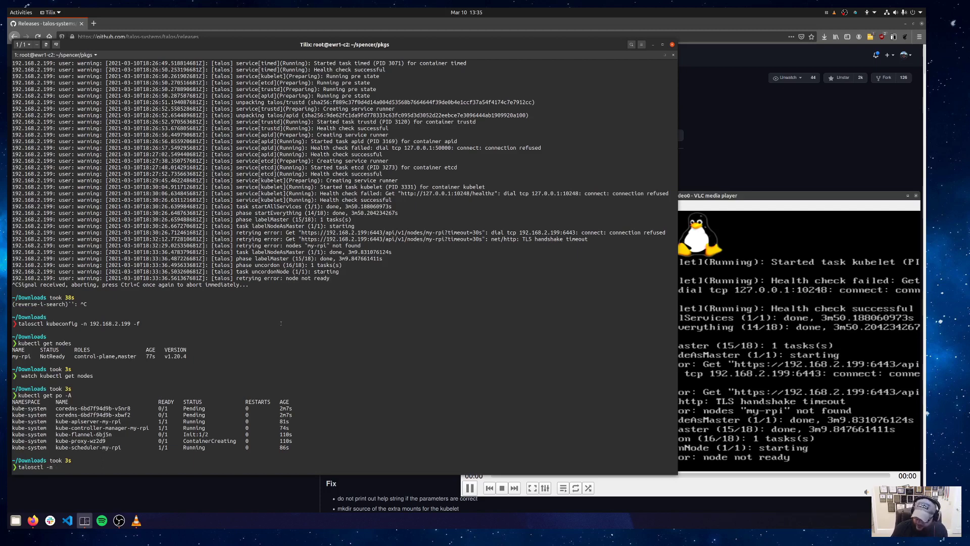
# - Launch talosctl dashboard against node 192.168.2.199 to show my-rpi's live stats
pyautogui.write('192.168.25')
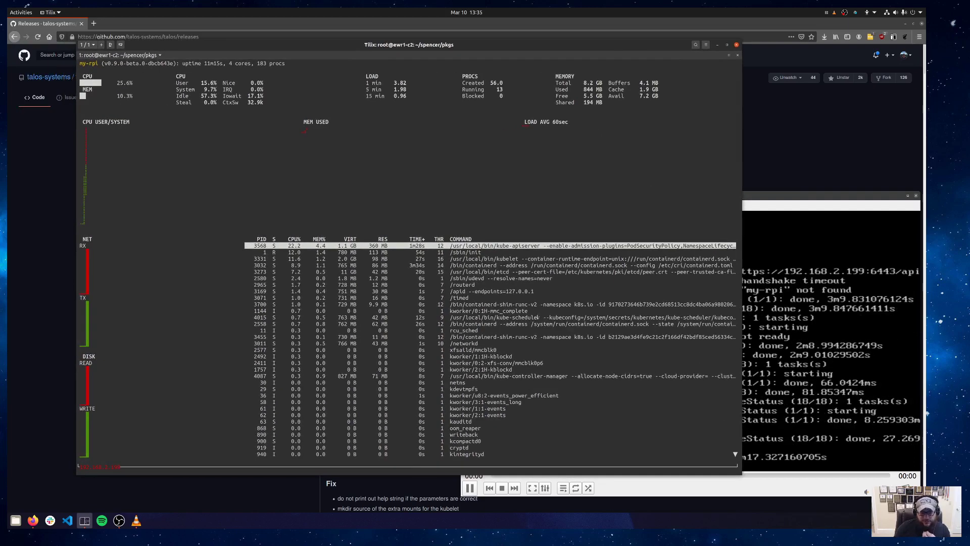
pyautogui.moveTo(524, 354)
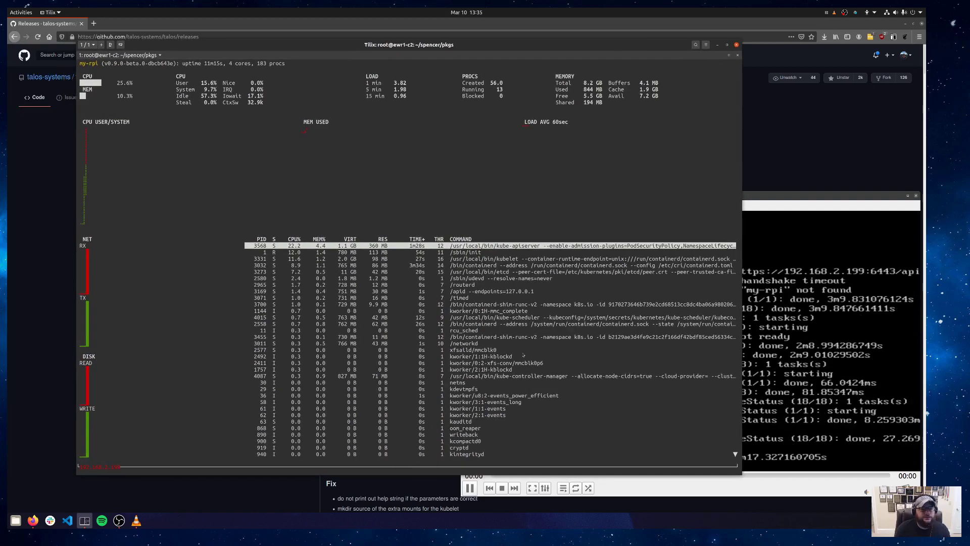